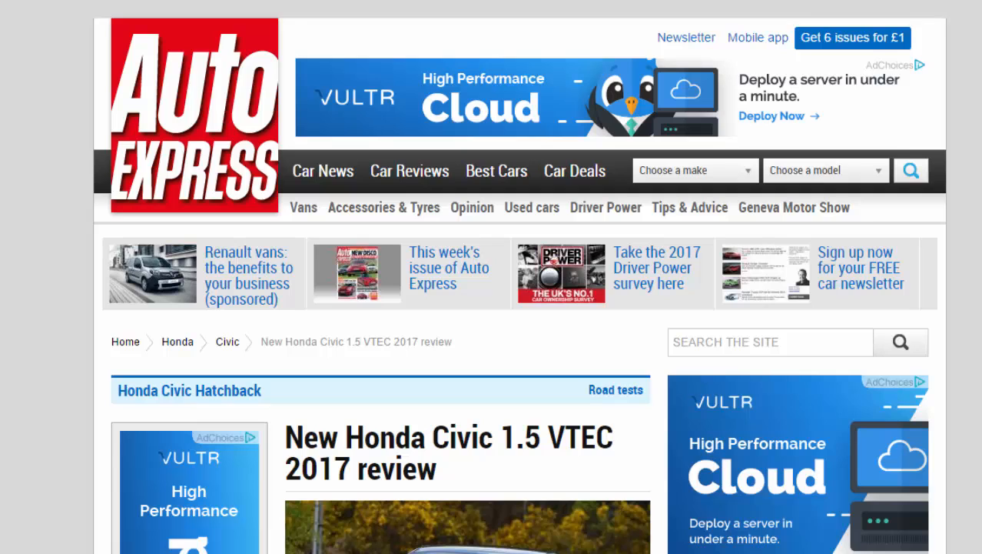
Step: Click the Honda Civic review's main photo to launch its 15-picture gallery
click(467, 526)
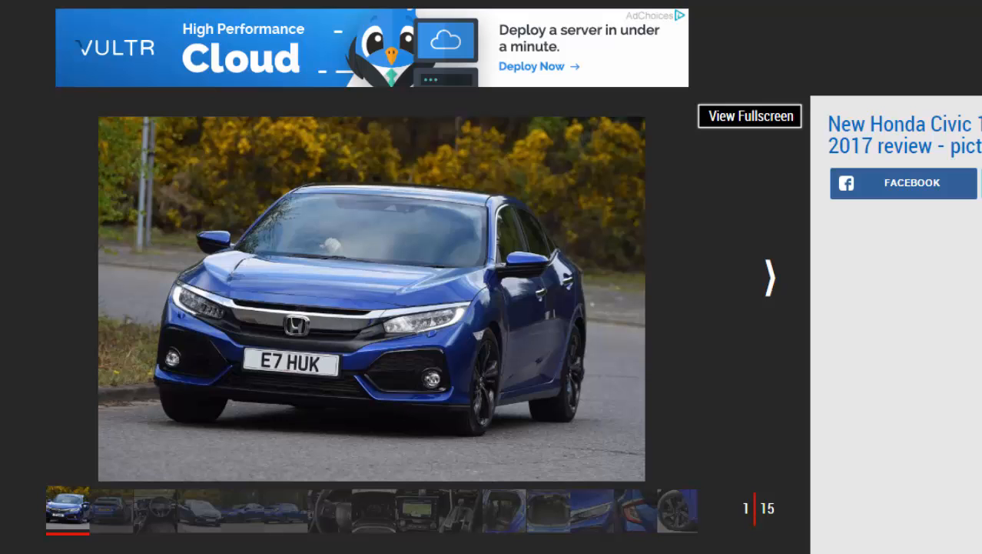
Step: Advance through the rear, dashboard and front three-quarter shots to picture 5, the side view
click(770, 277)
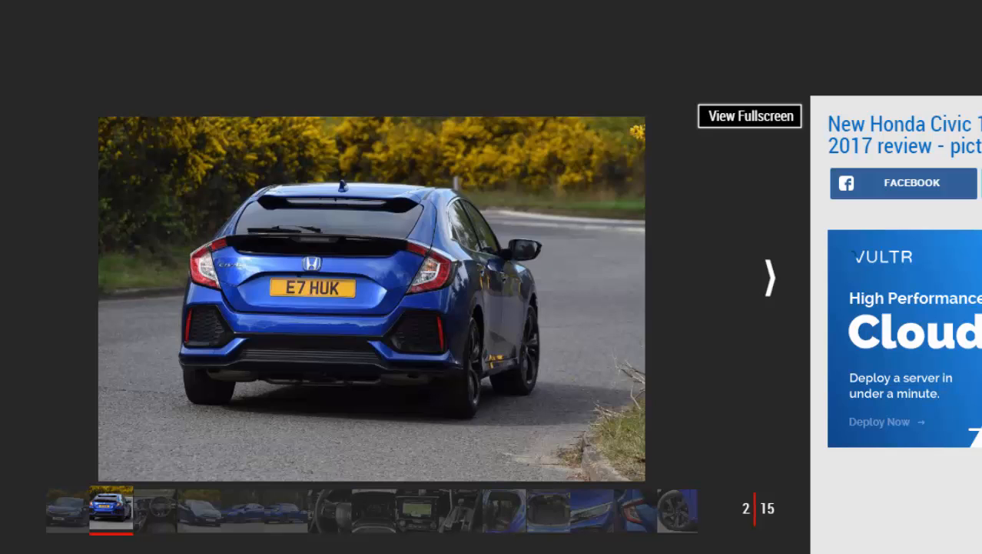
click(768, 277)
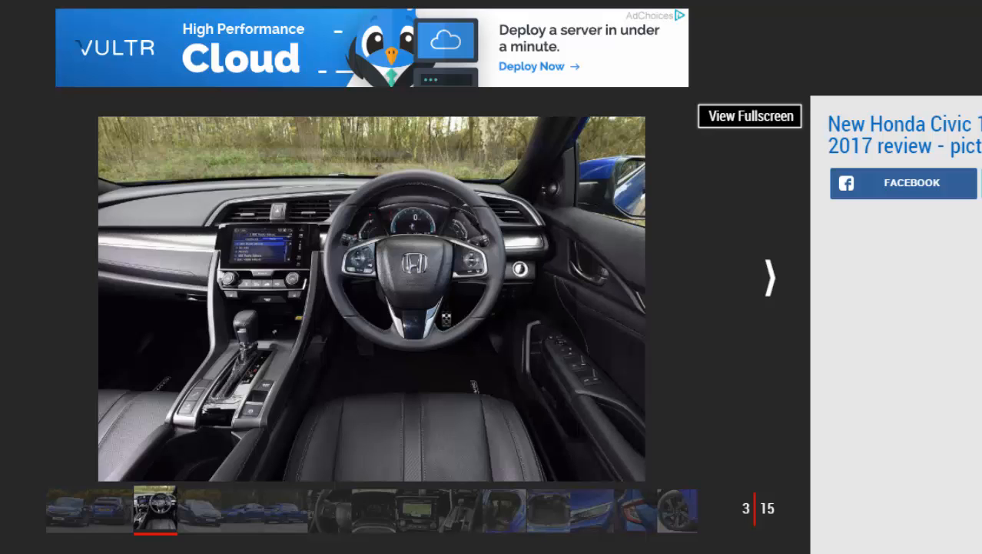
mouse_move(788, 317)
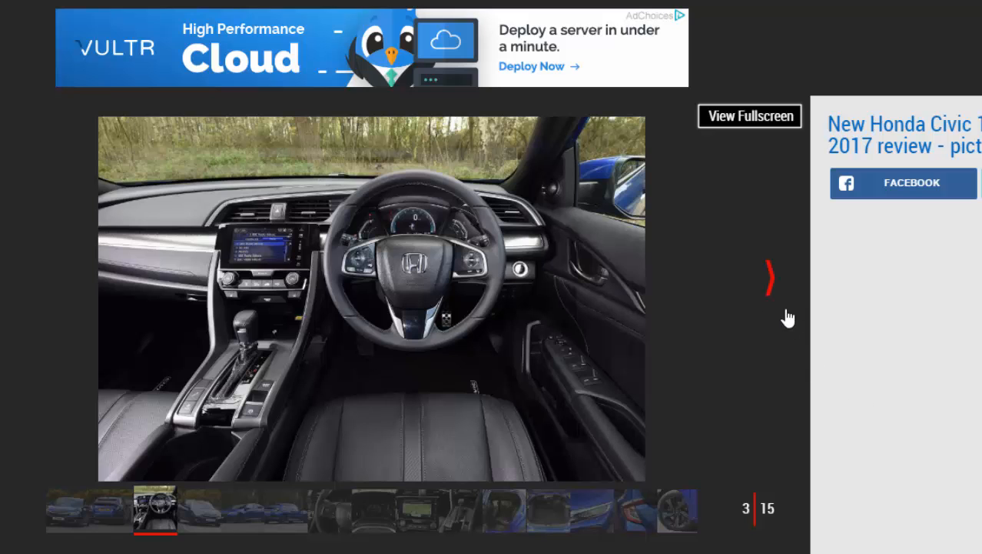
click(769, 277)
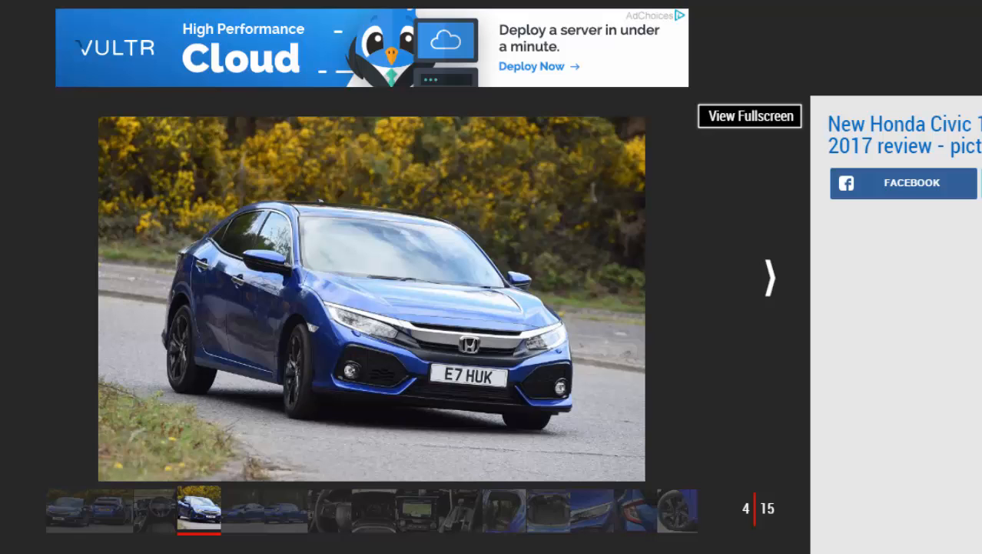
click(769, 277)
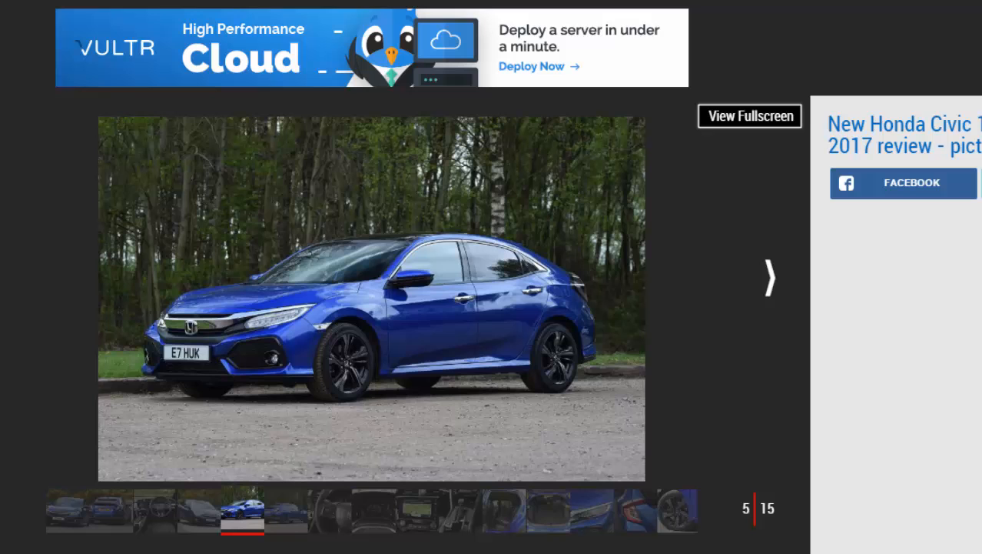
mouse_move(944, 421)
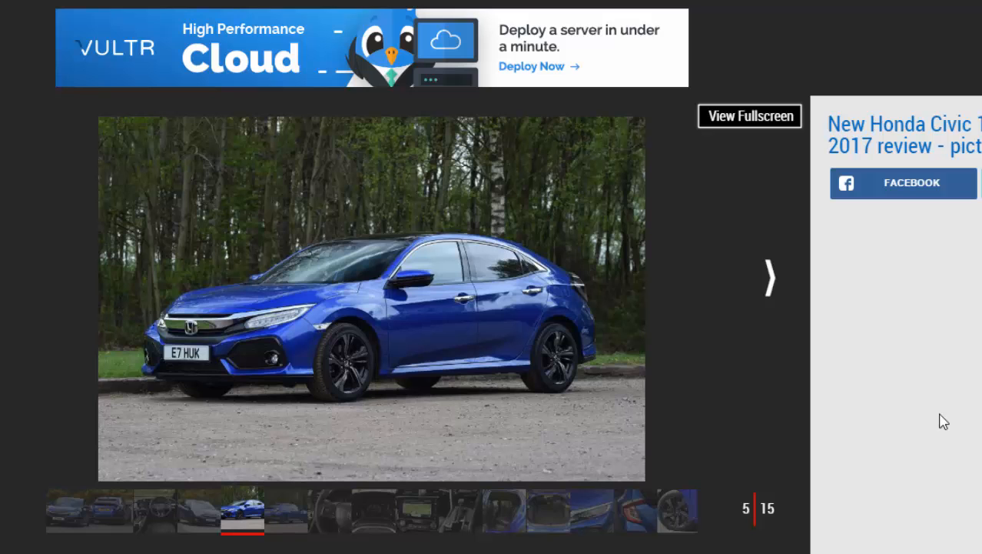
Step: Advance past the rear three-quarter, steering wheel, instruments and sat-nav to picture 10, the gear selector
click(769, 277)
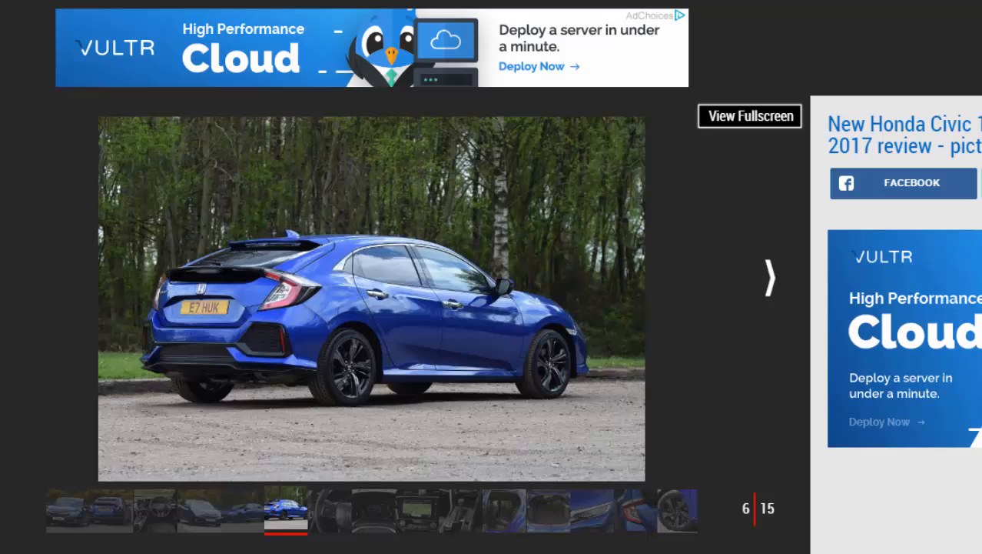
mouse_move(773, 276)
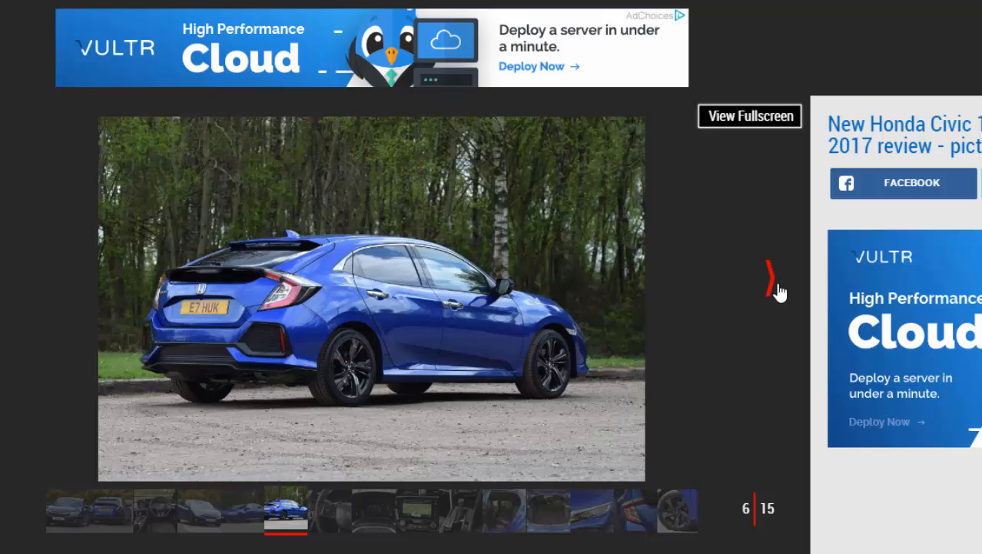
click(769, 276)
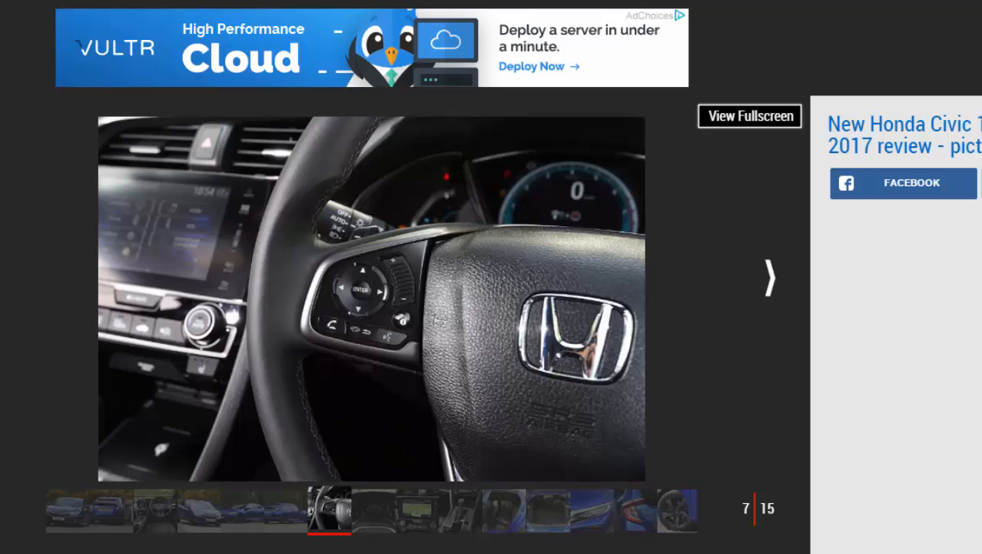
click(770, 278)
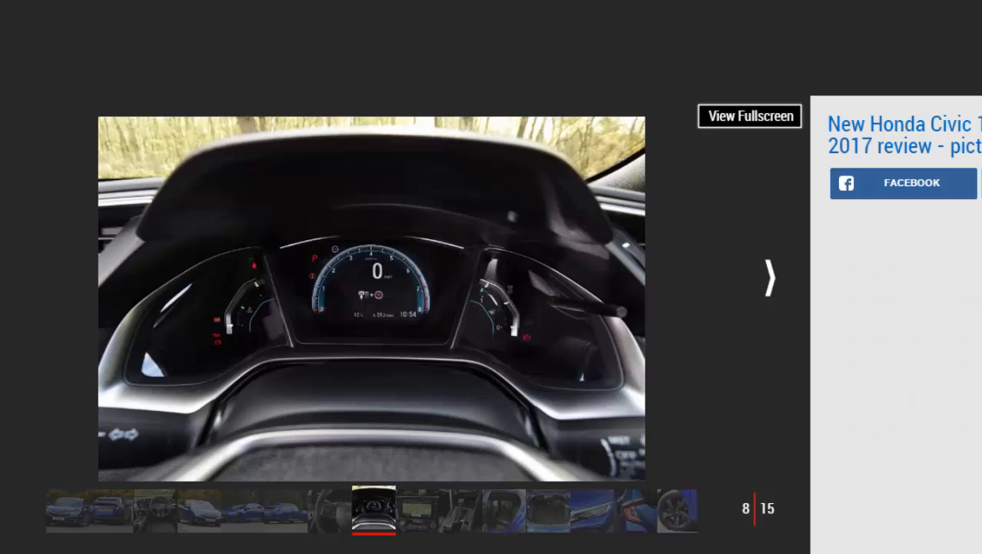
click(769, 277)
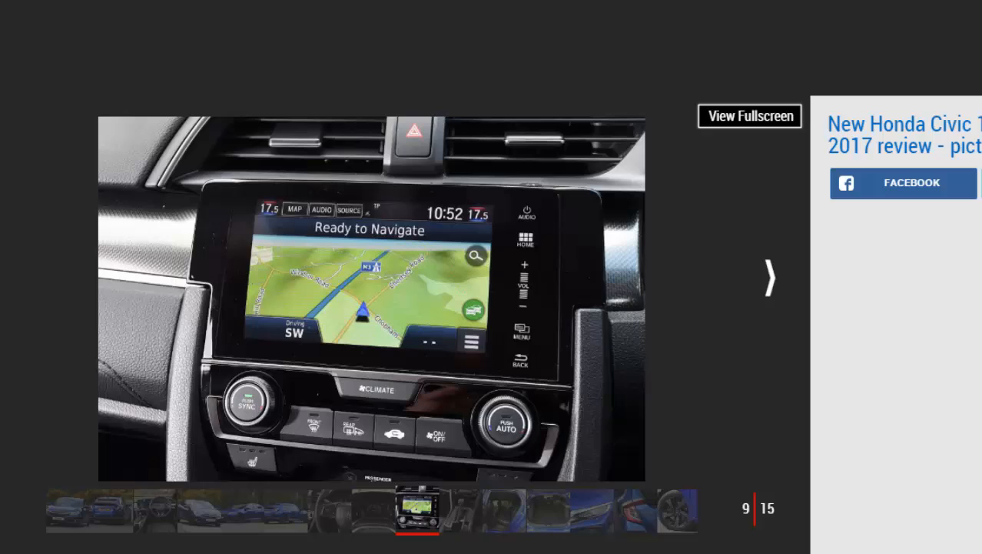
click(769, 277)
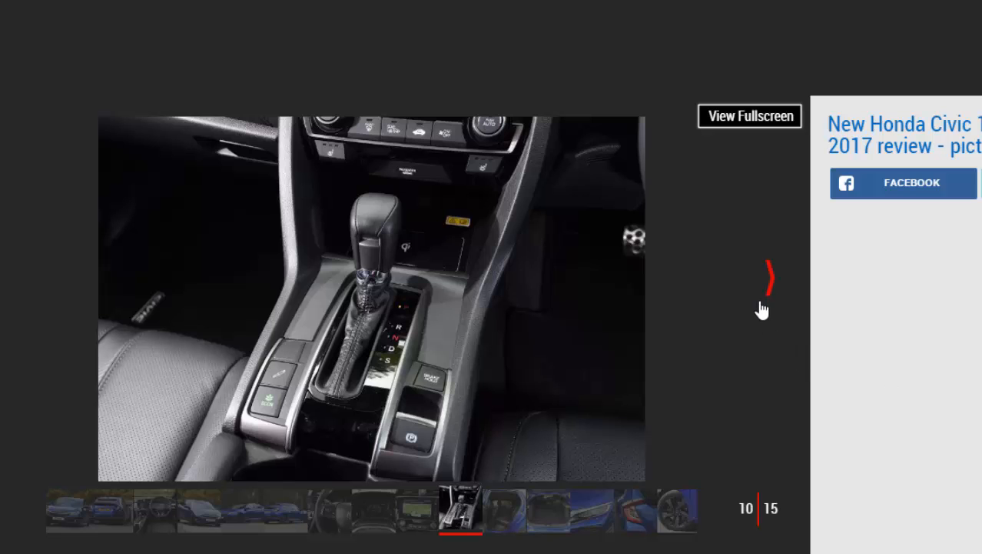
Step: Advance through the rear seats, boot and headlight shots to picture 14, the CIVIC tail light
click(769, 277)
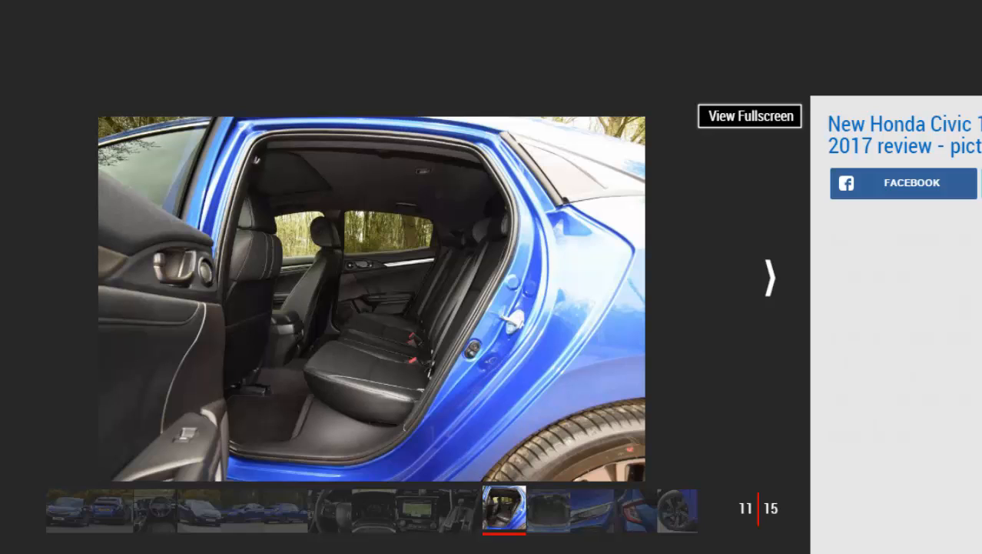
mouse_move(864, 334)
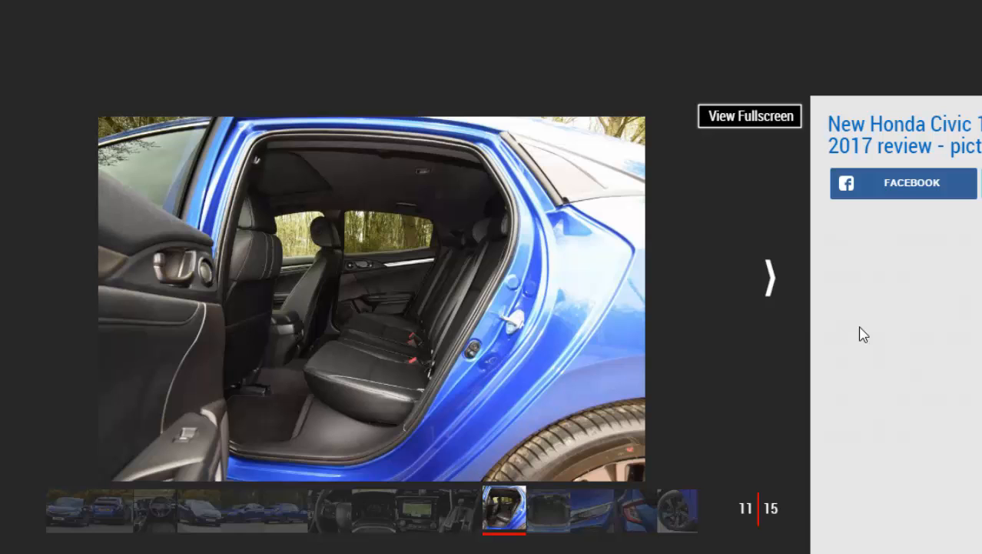
click(770, 278)
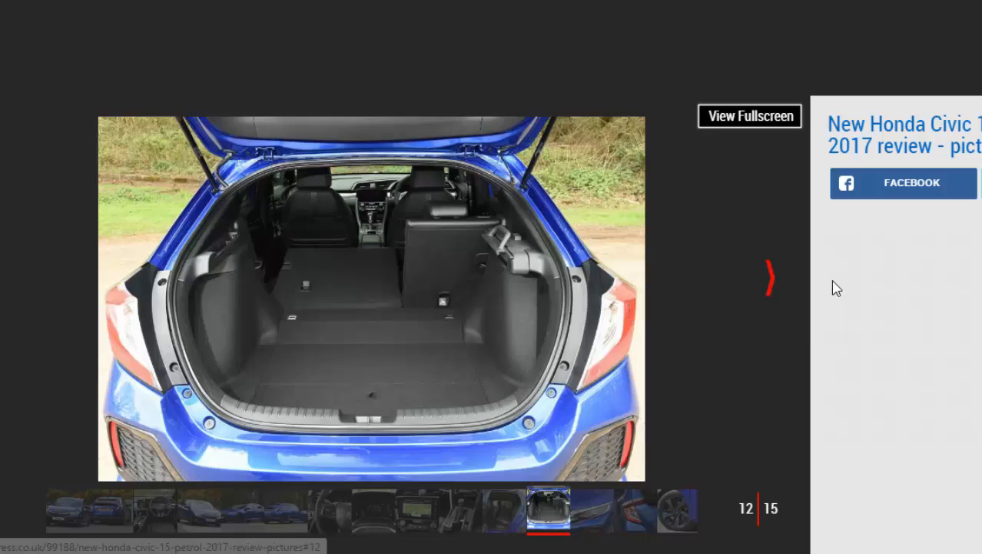
click(769, 277)
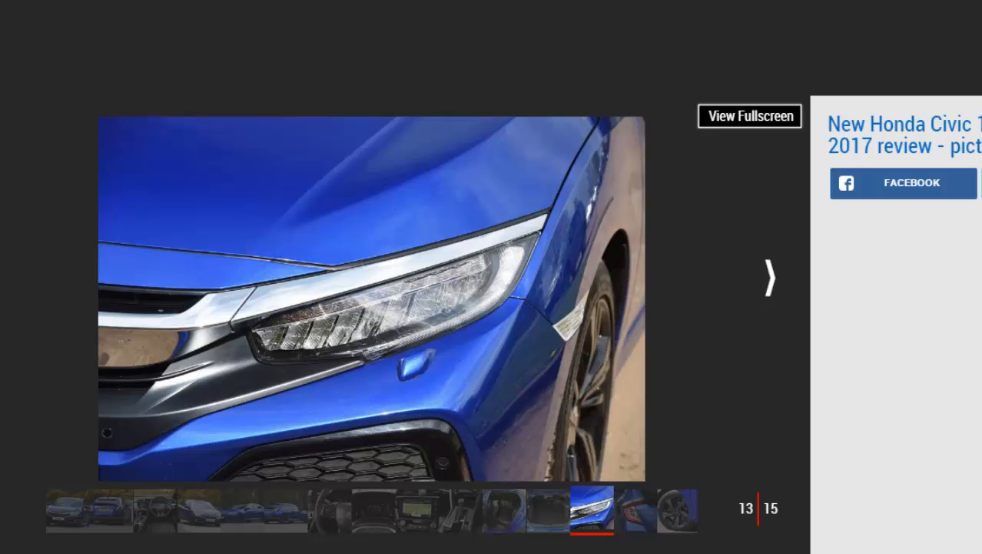
click(769, 276)
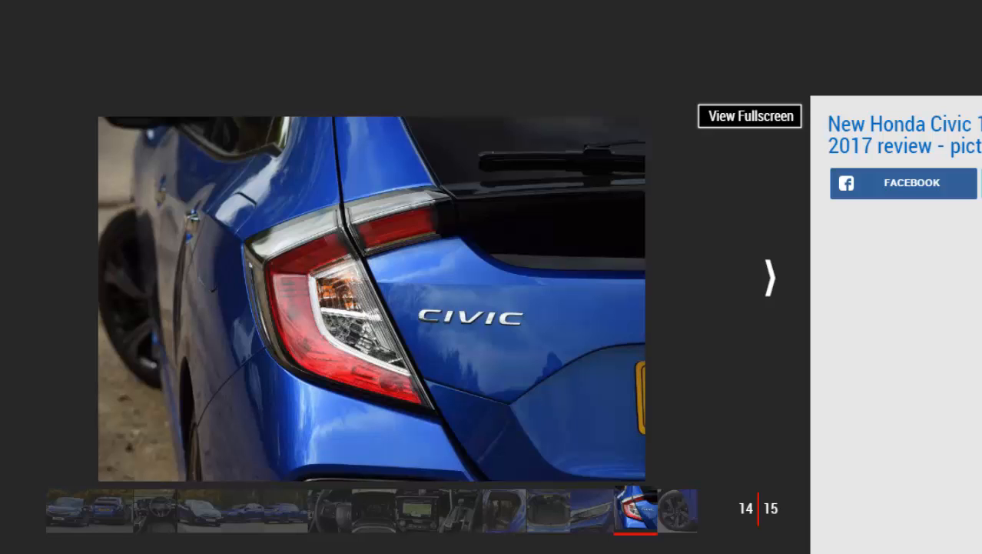
mouse_move(714, 315)
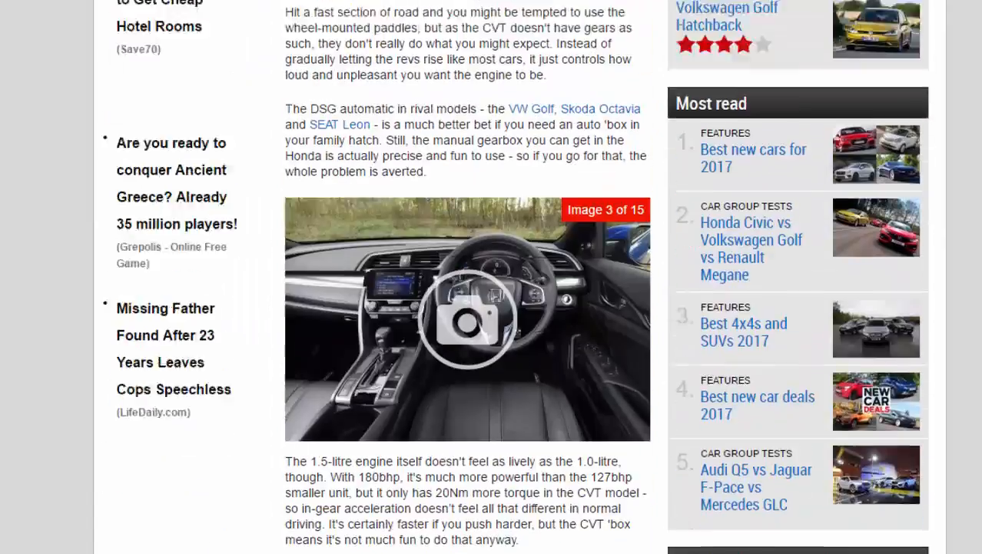
Step: Scroll the Civic review article down and back up around the Key specs section
scroll(down, 3)
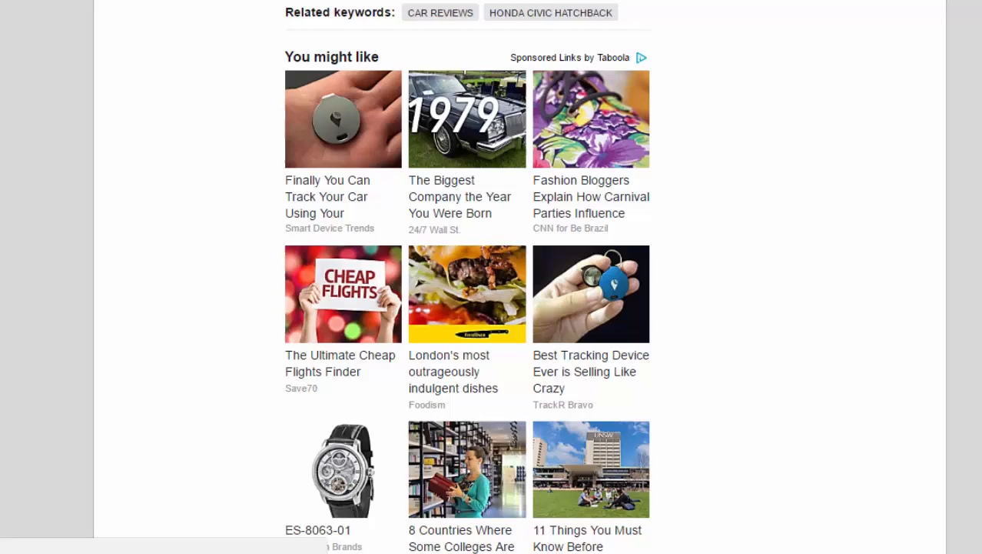
scroll(up, 3)
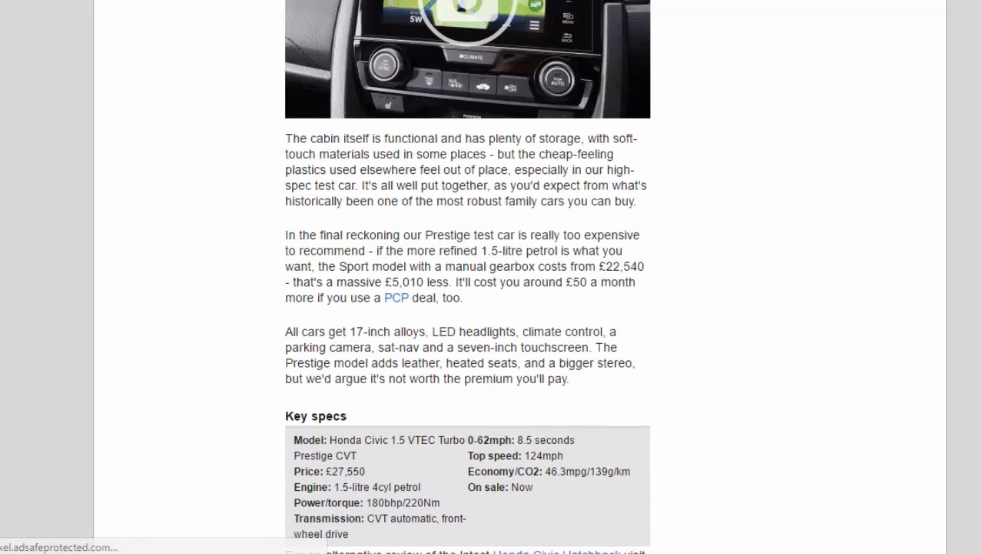